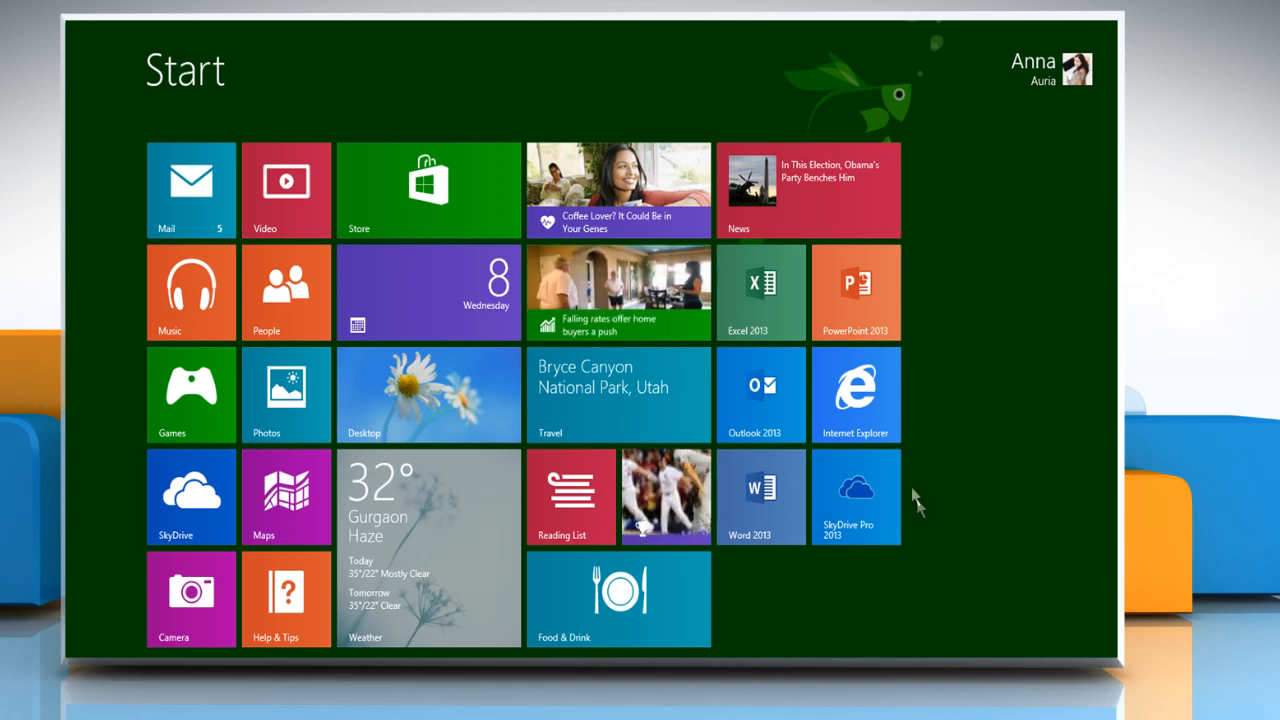
Launch Internet Explorer from the Start screen tile, landing on the Google home page
click(856, 394)
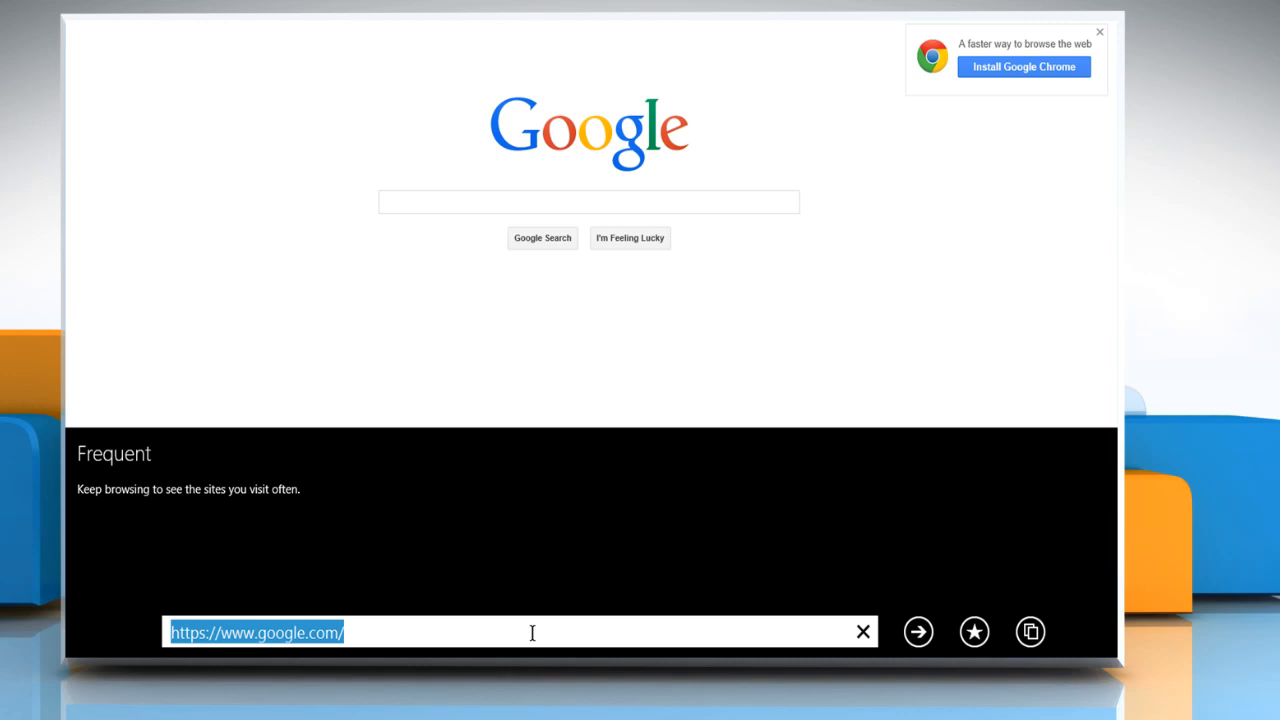
Go to windows.microsoft.com/en-us/windows-8/windows-update-error-0x8024401c in the address bar
text(windows.microsoft.com/en-us/)
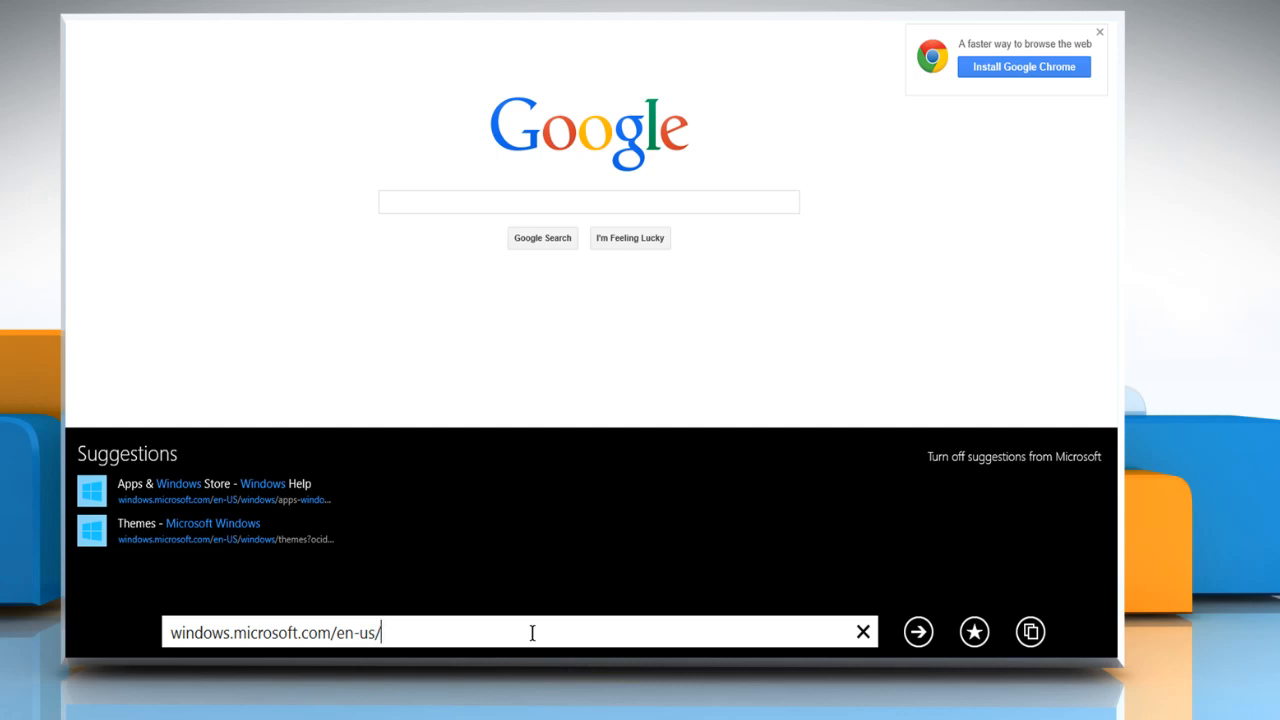
text(windows-8/w)
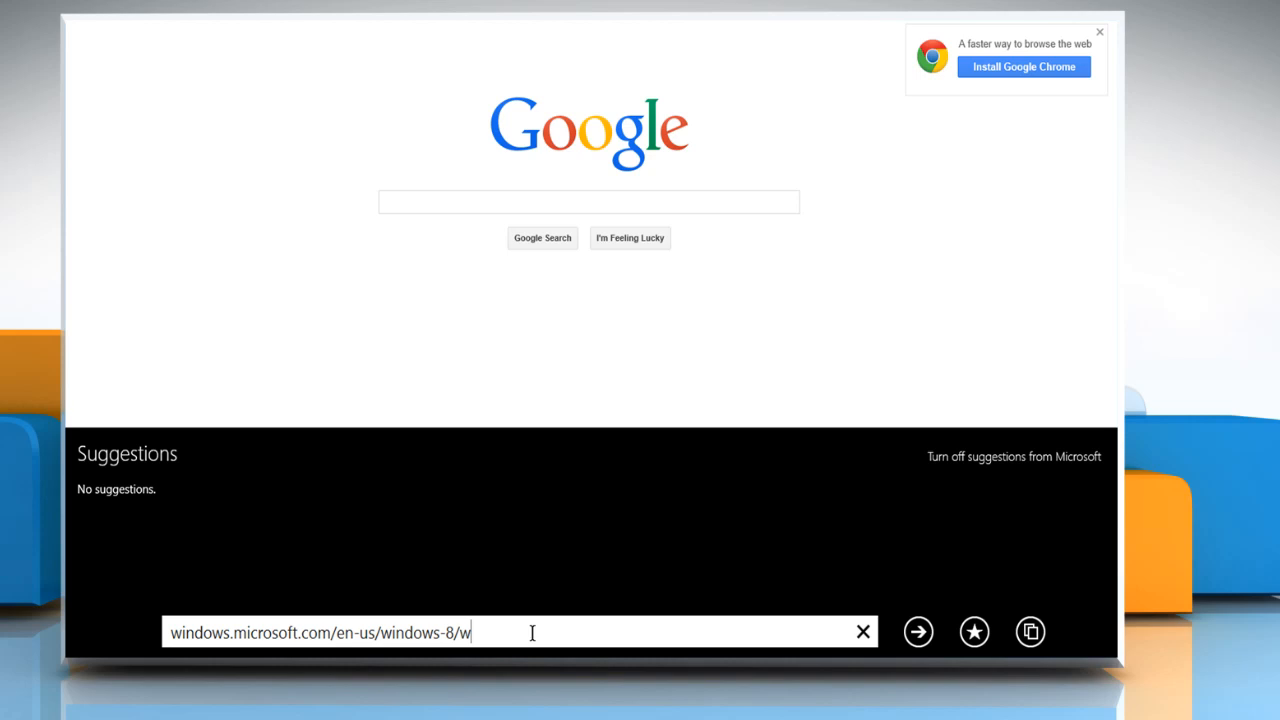
text(indows-update-error-)
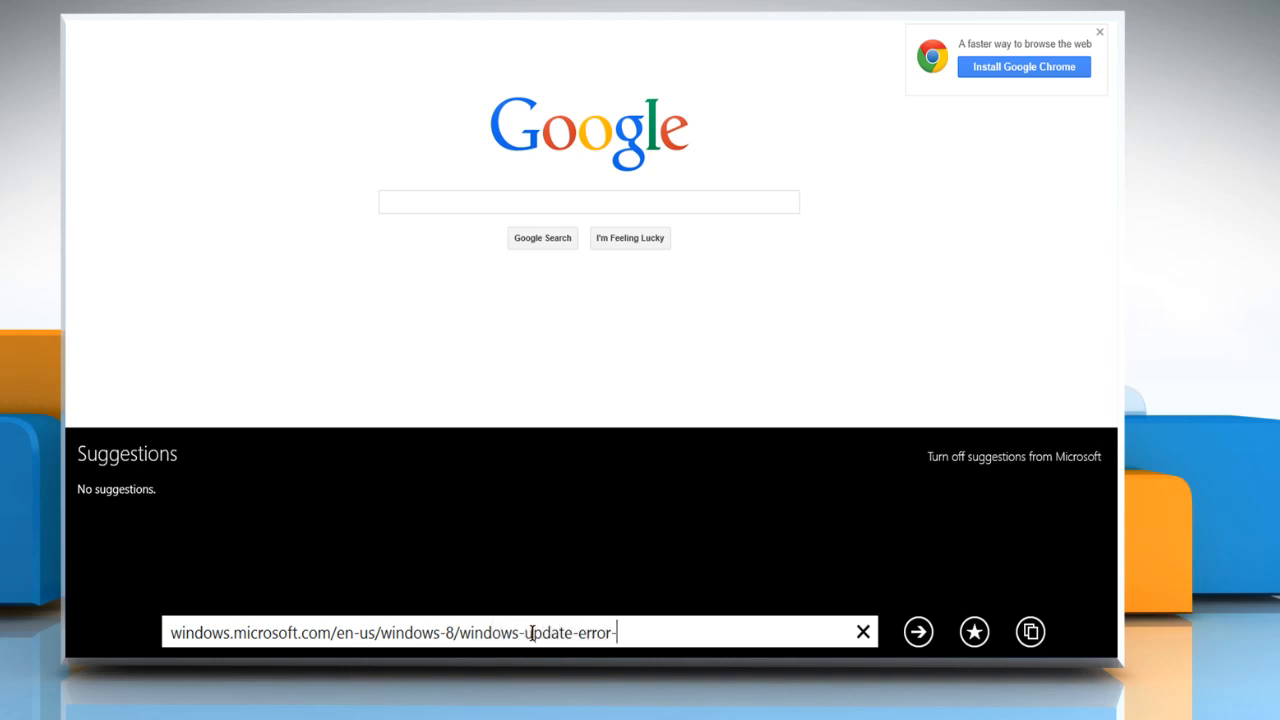
text(0x8)
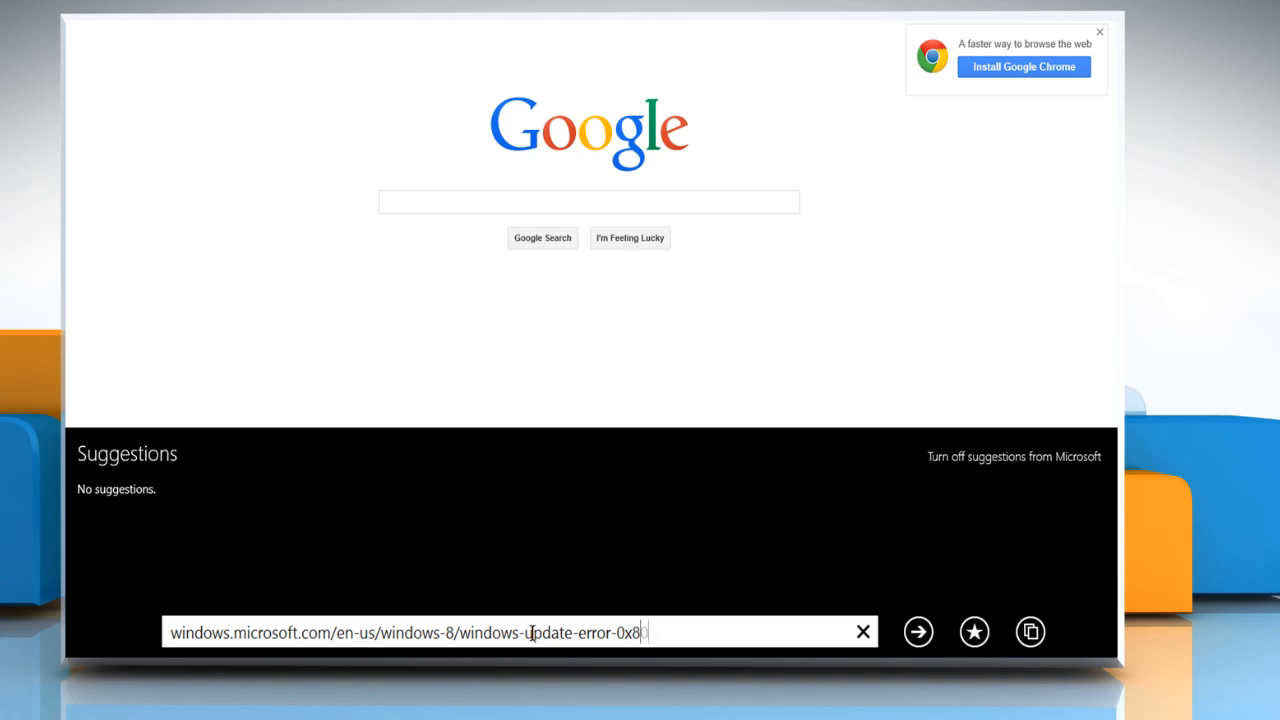
text(024401c)
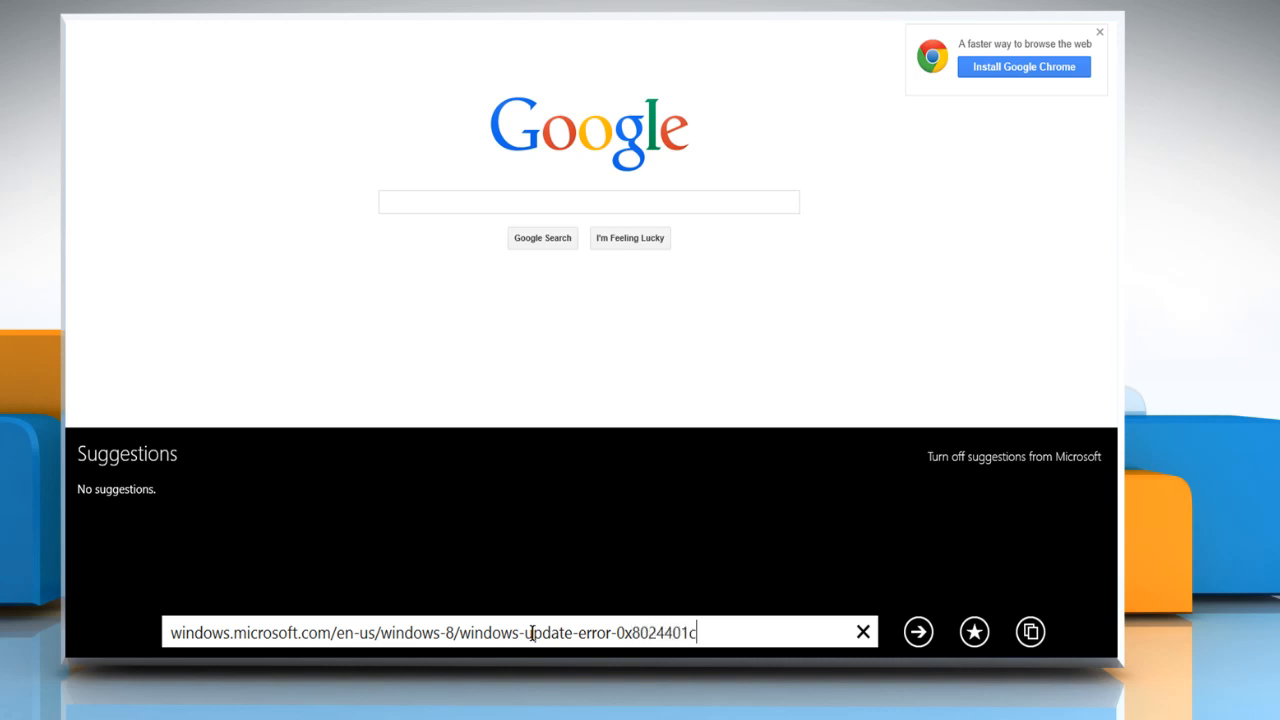
click(916, 632)
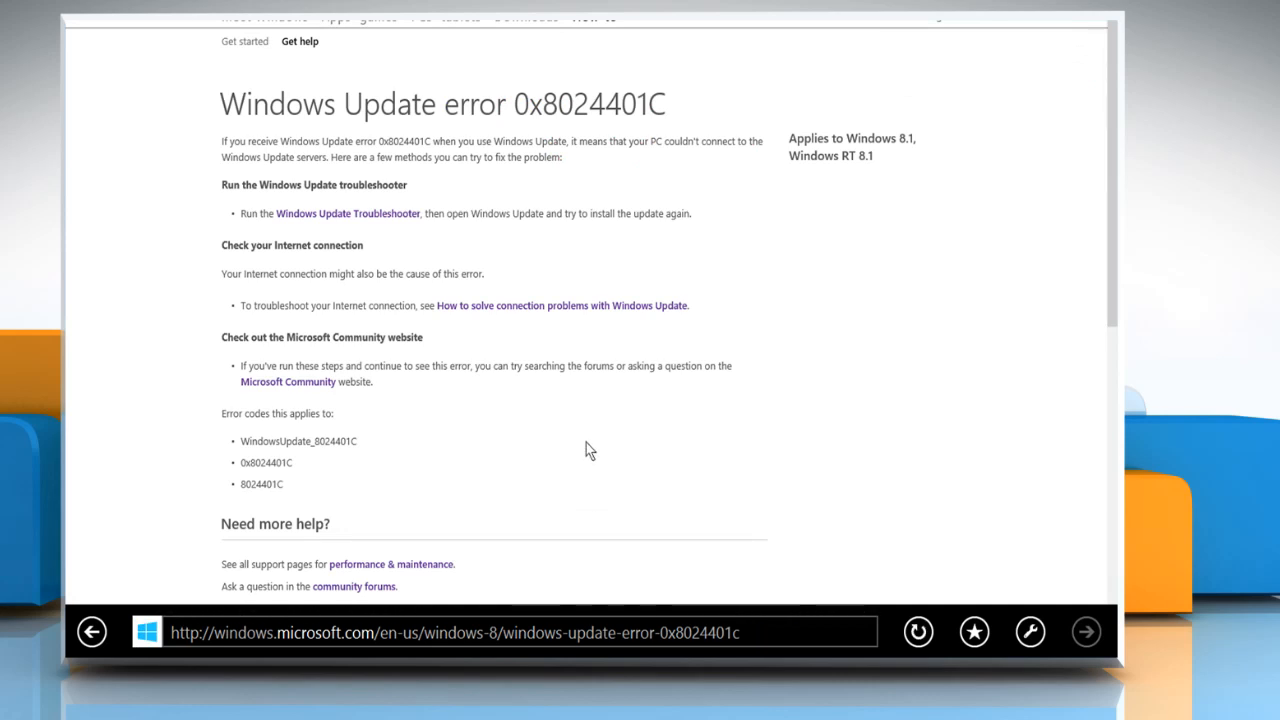
mouse_move(370, 220)
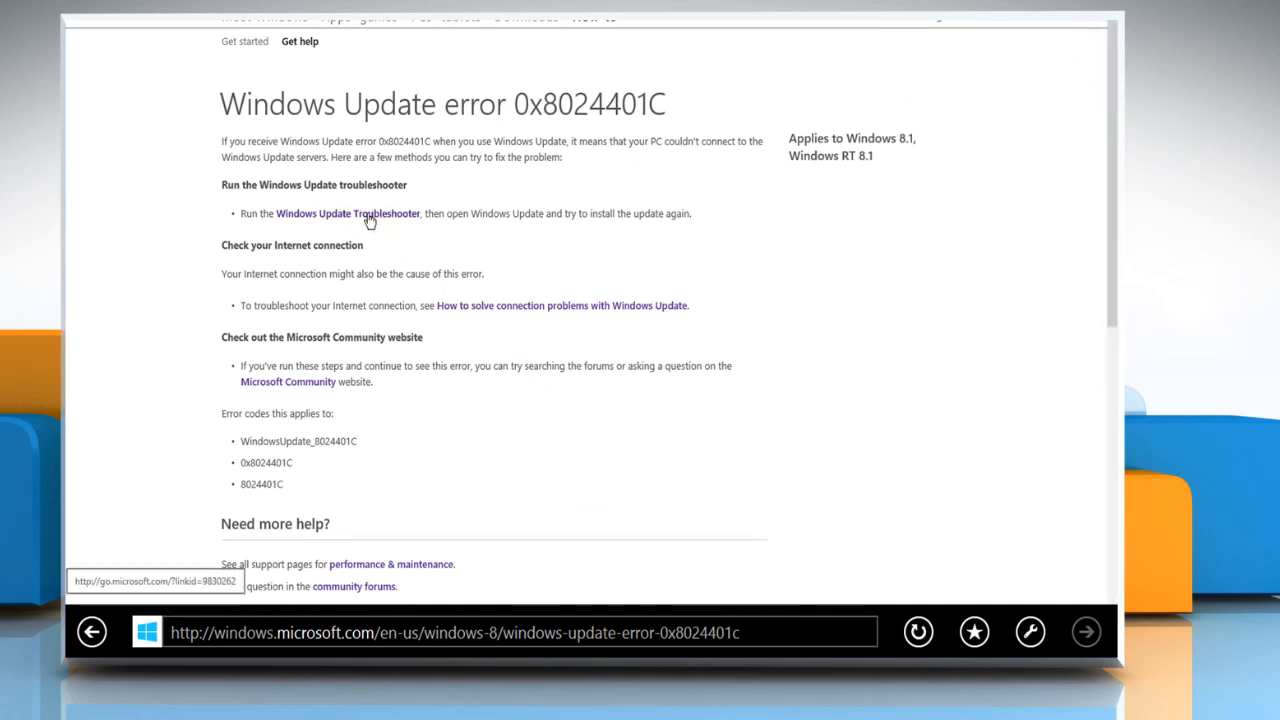
Start the Windows Update Troubleshooter from the help page's 'Run the troubleshooter' link
click(348, 212)
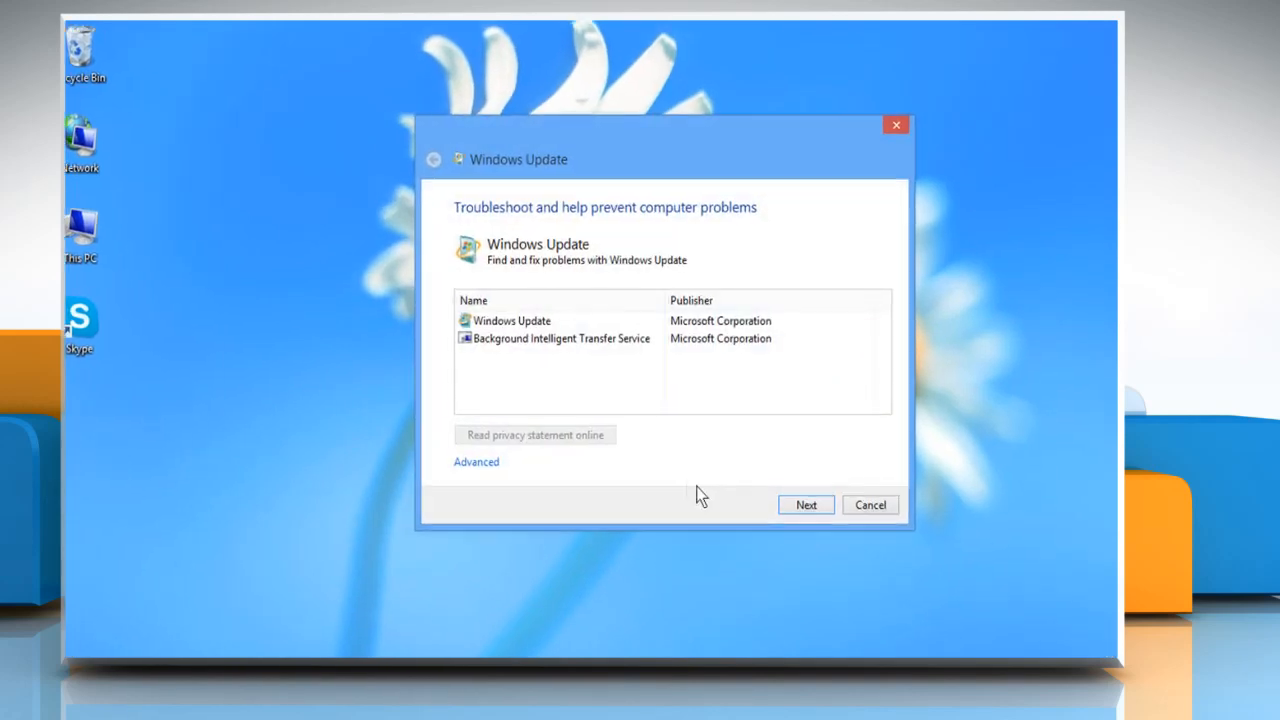
Run the troubleshooter to fix service registration and update installation problems, then close it
click(806, 504)
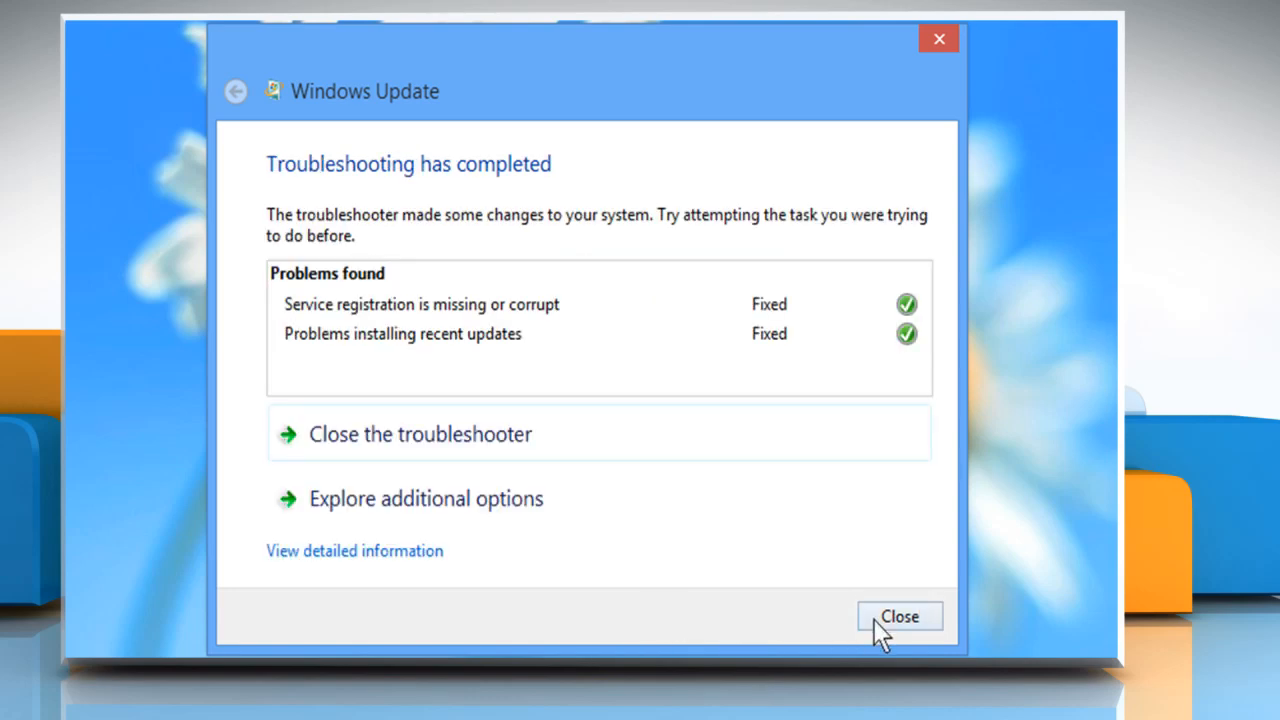
click(898, 616)
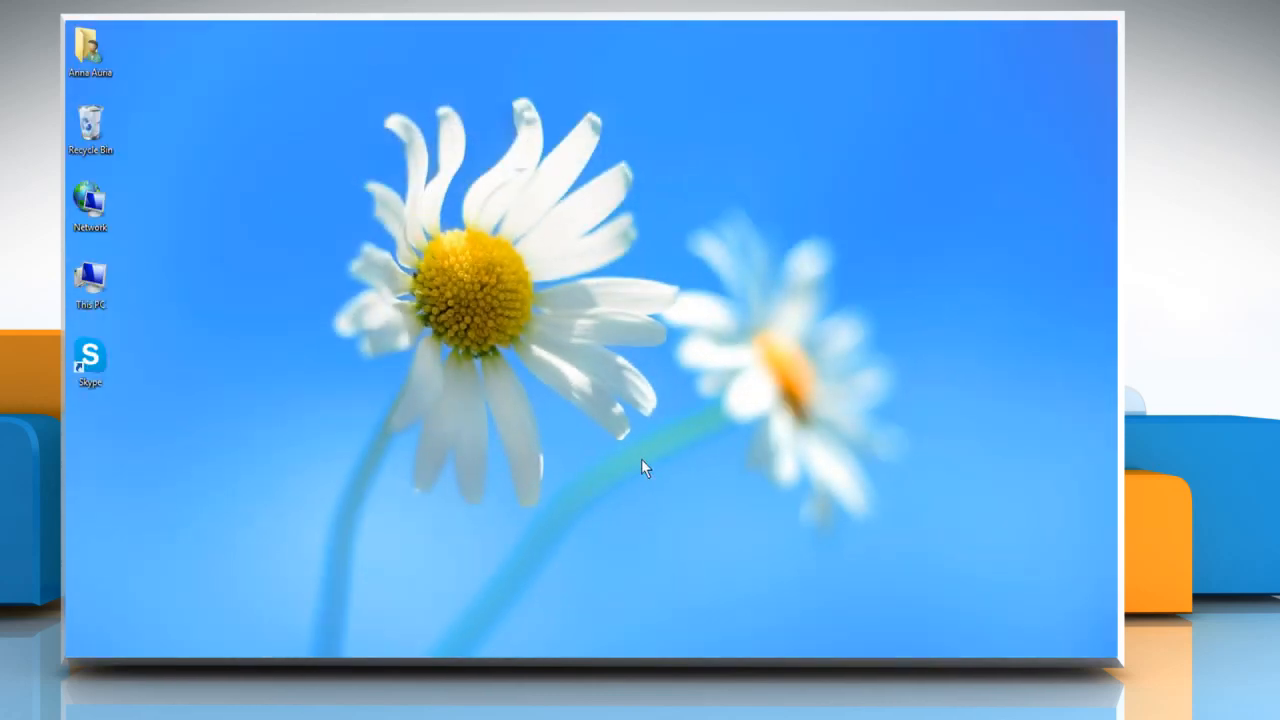